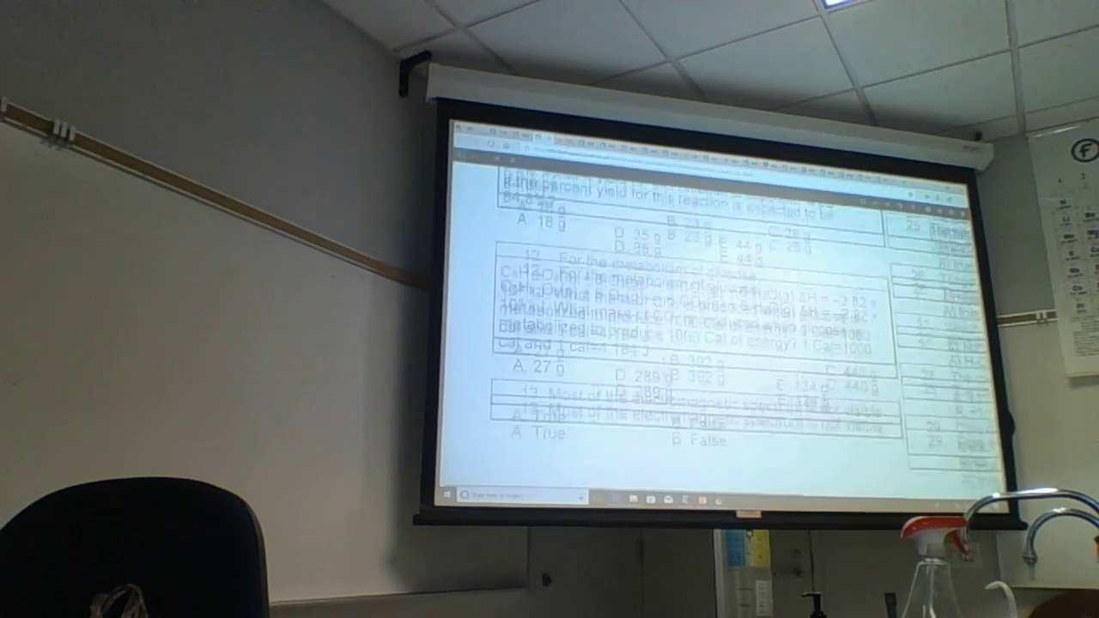
scroll(down, 3)
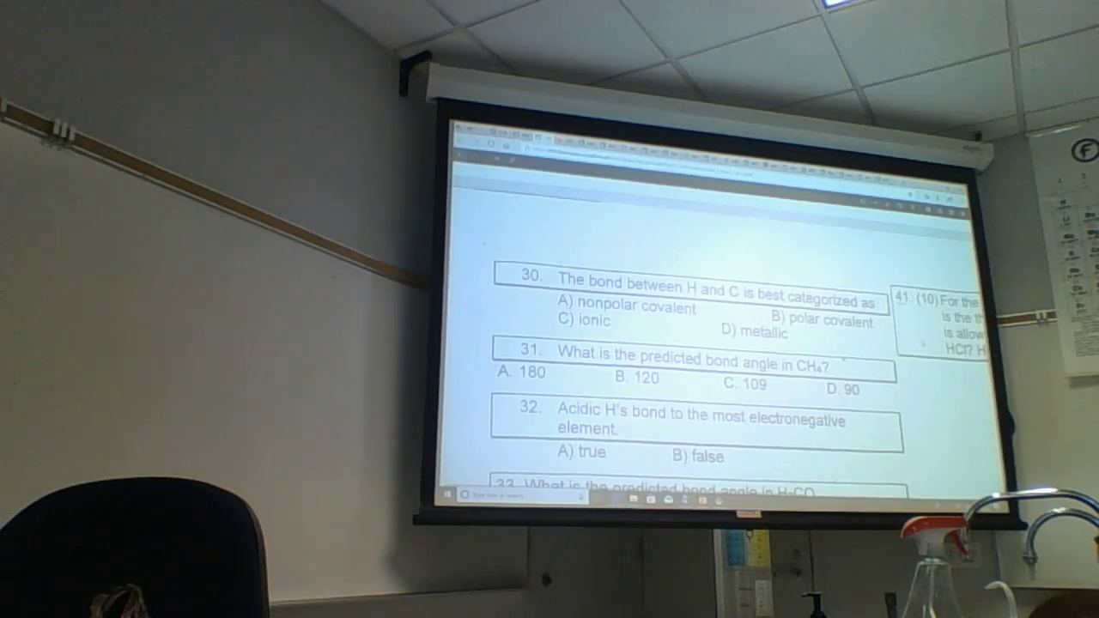